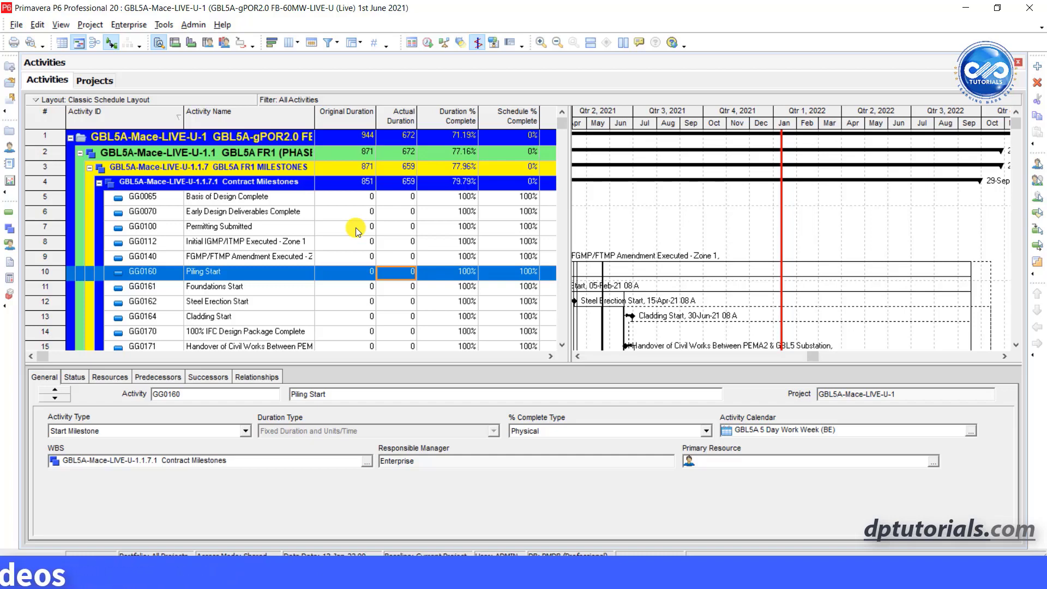
Step: Select the Permitting Submitted activity and bring up the View menu's bottom-layout choices
{"action": "left_click", "coordinate": [227, 227]}
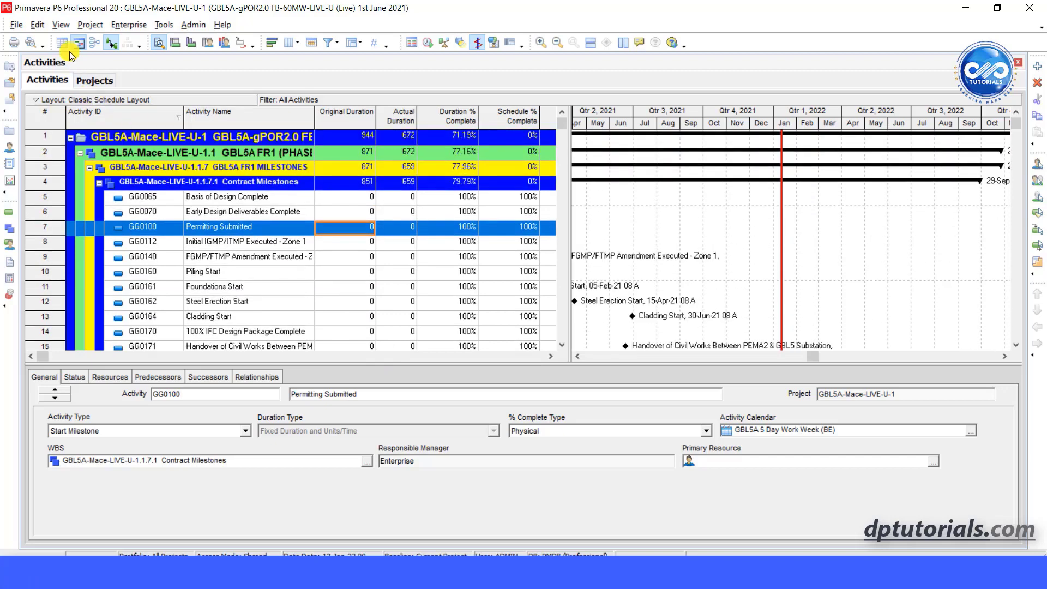
{"action": "left_click", "coordinate": [60, 25]}
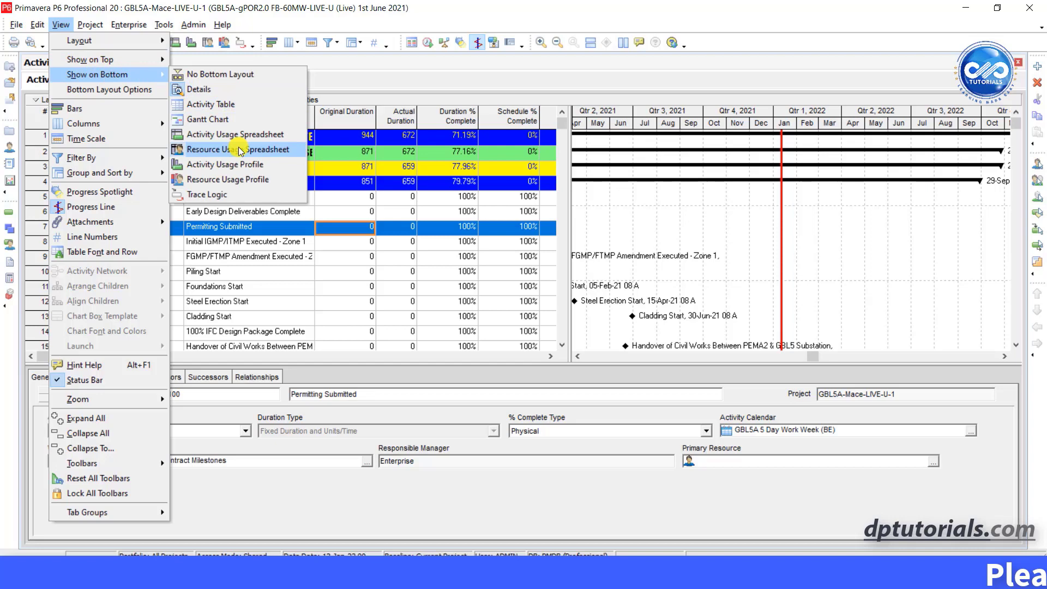
{"action": "mouse_move", "coordinate": [266, 180]}
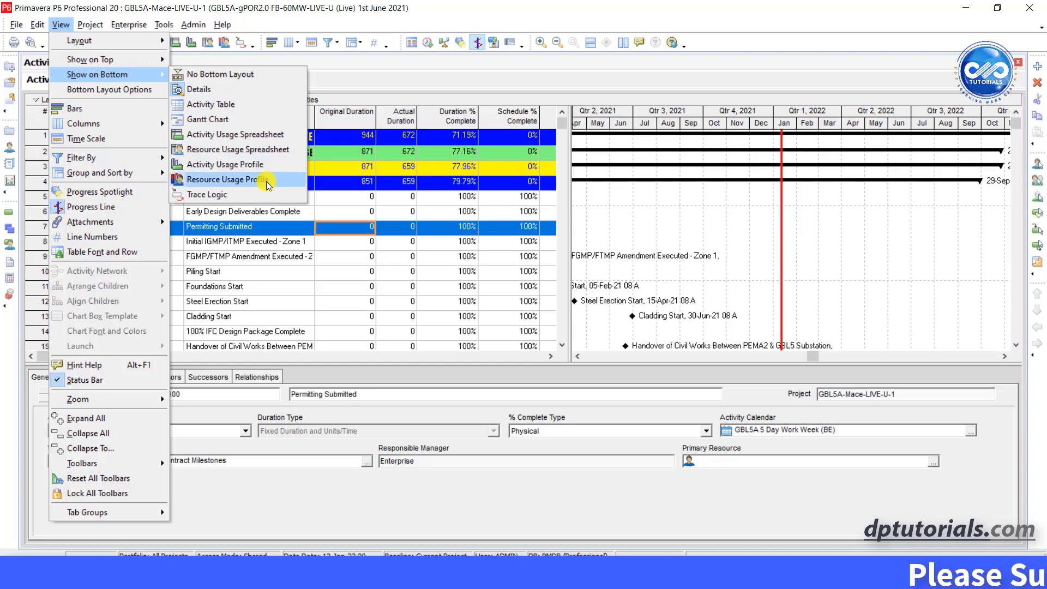
Step: Display the Resource Usage Profile in the lower pane beneath the activity table
{"action": "left_click", "coordinate": [227, 179]}
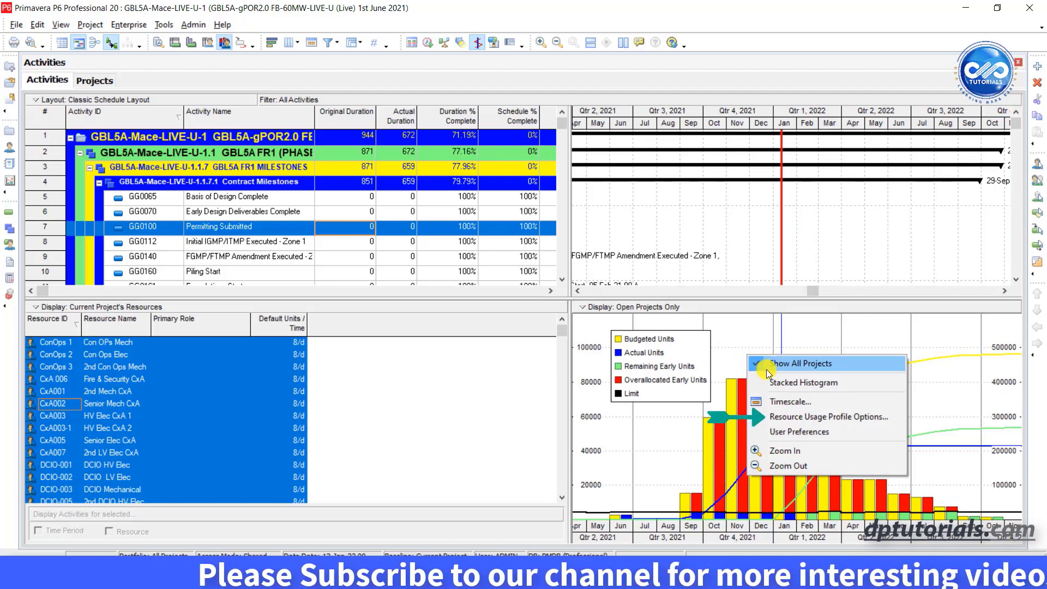
Step: In Resource Usage Profile Options, untick Remaining Early units and curve and set Actual to green
{"action": "left_click", "coordinate": [795, 362]}
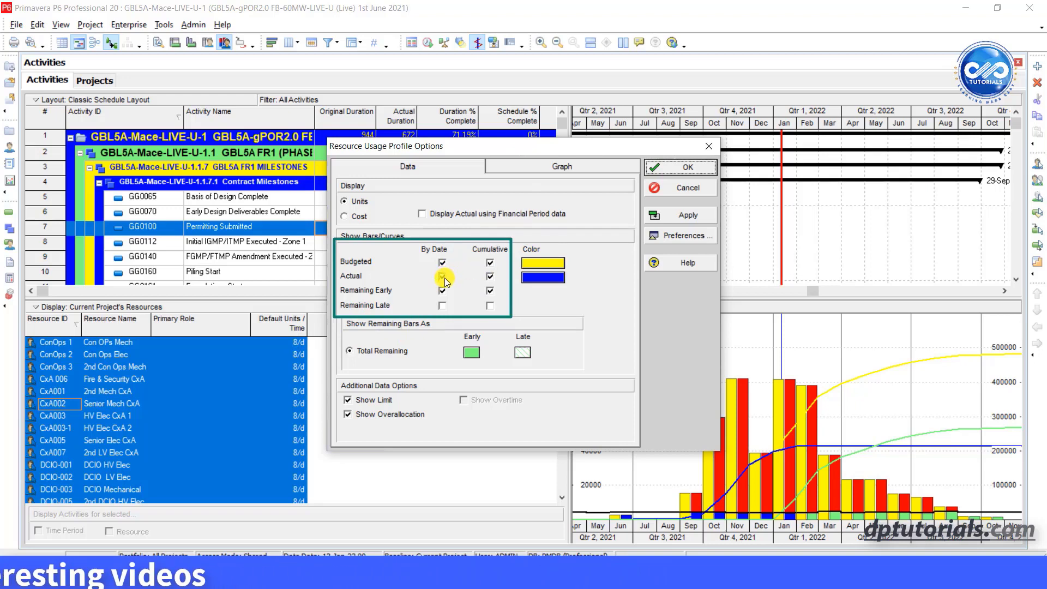
{"action": "left_click", "coordinate": [442, 290]}
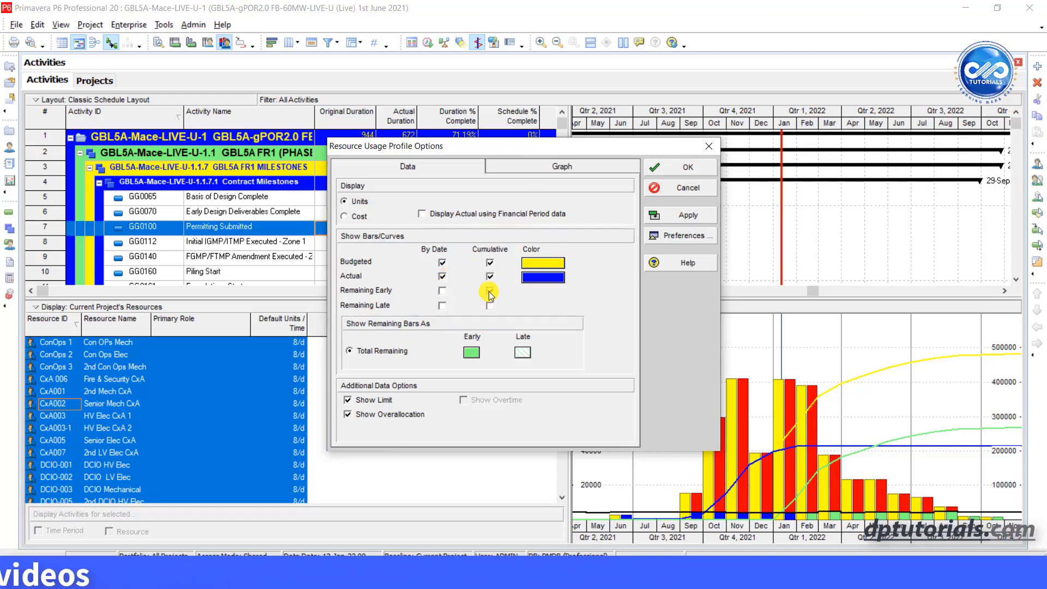
{"action": "left_click", "coordinate": [542, 263]}
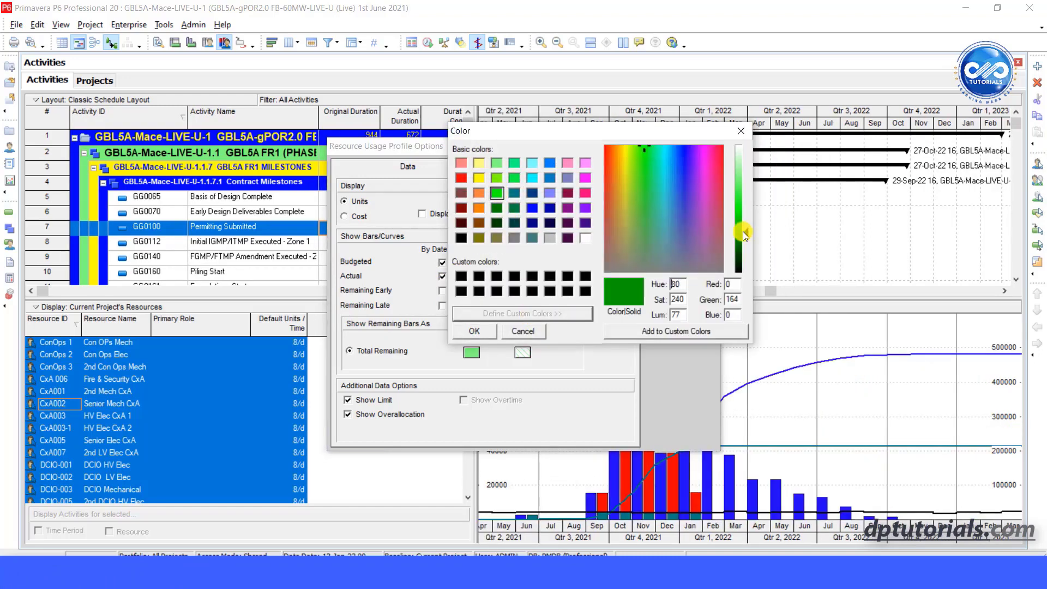
{"action": "left_click", "coordinate": [472, 332]}
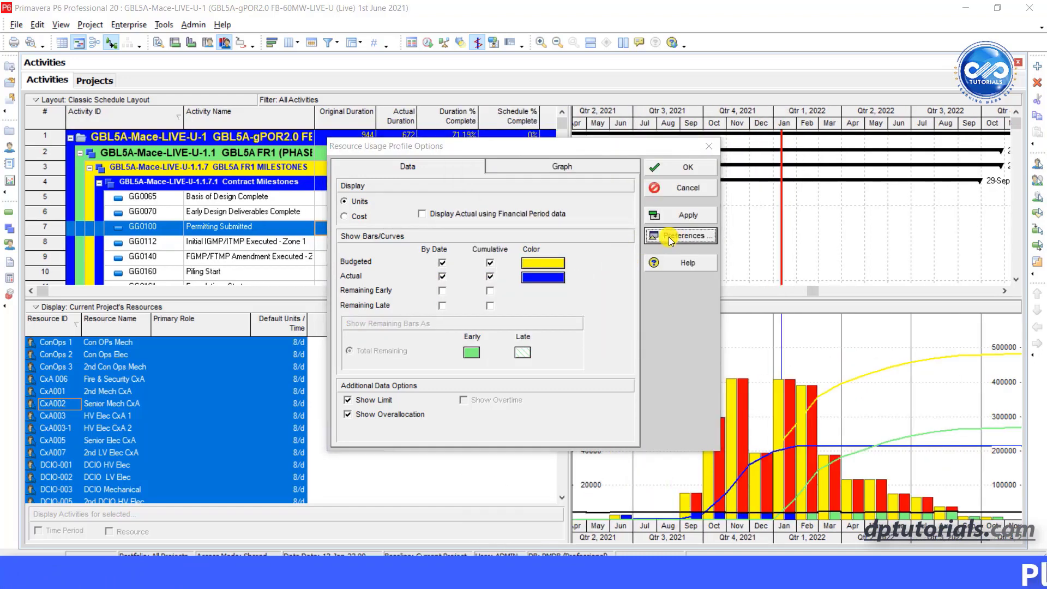
Step: Review the resource analysis preferences and graph settings, apply the profile, and preview the printout
{"action": "left_click", "coordinate": [680, 236]}
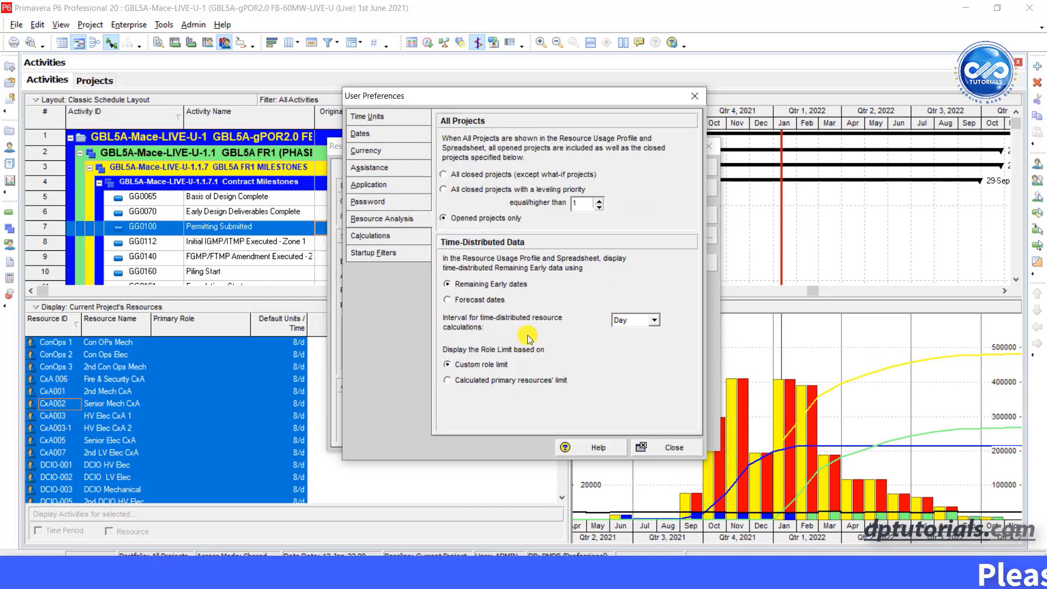
{"action": "left_click", "coordinate": [673, 447]}
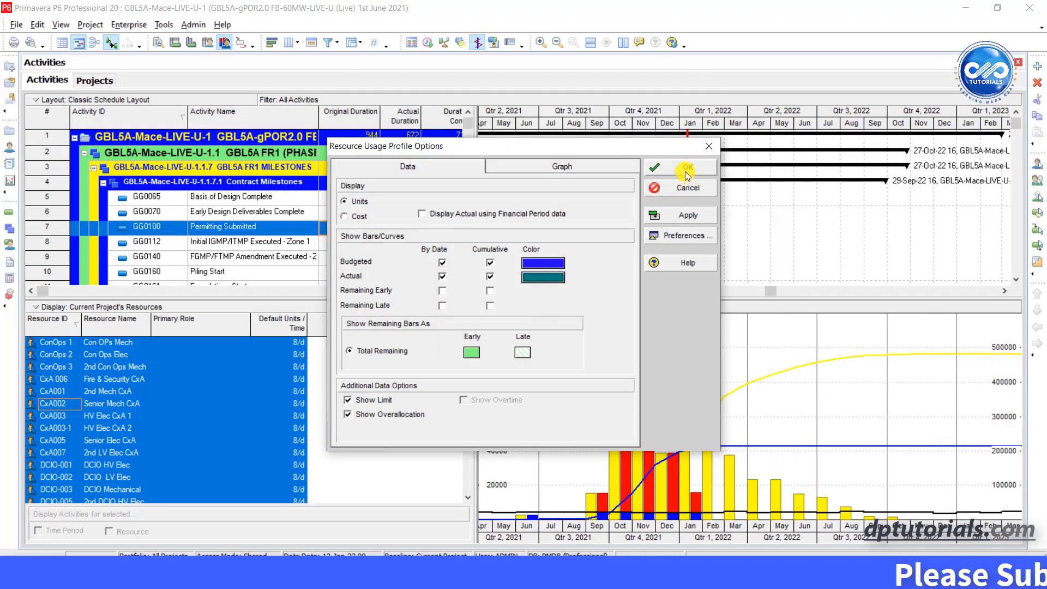
{"action": "left_click", "coordinate": [562, 166]}
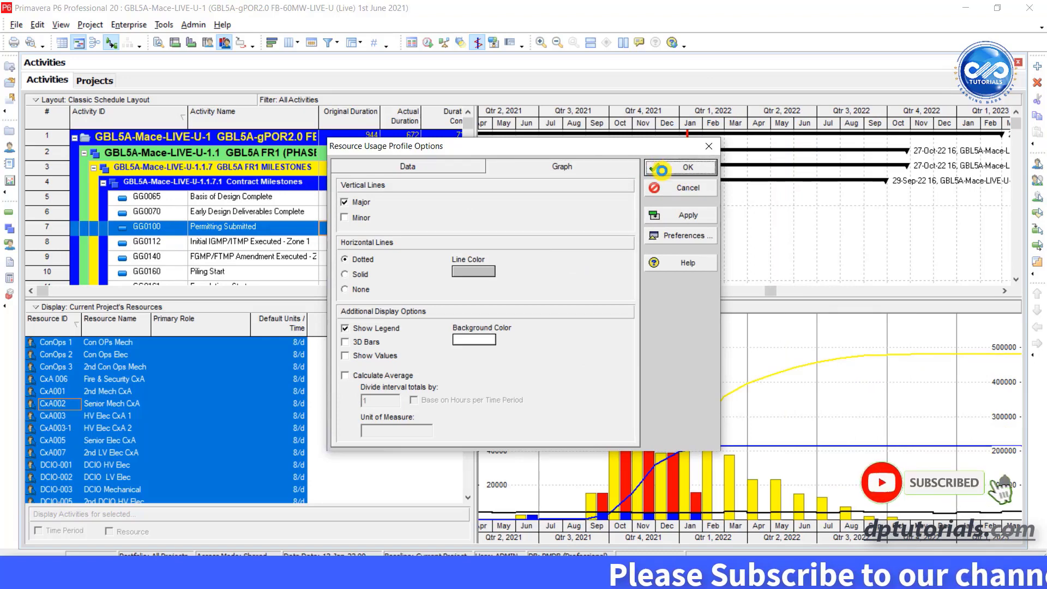
{"action": "left_click", "coordinate": [679, 167]}
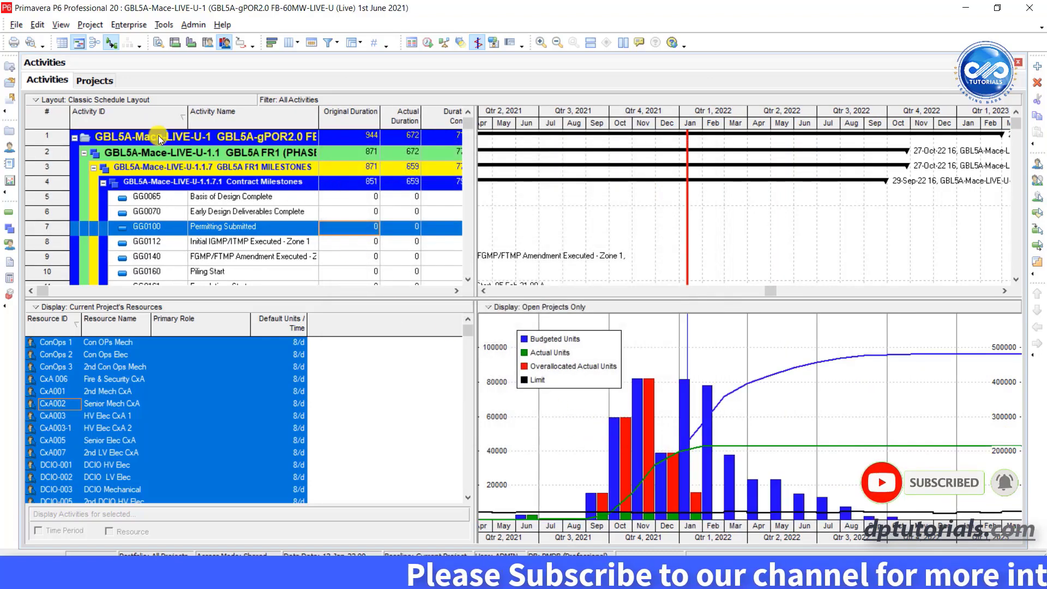
{"action": "mouse_move", "coordinate": [32, 44]}
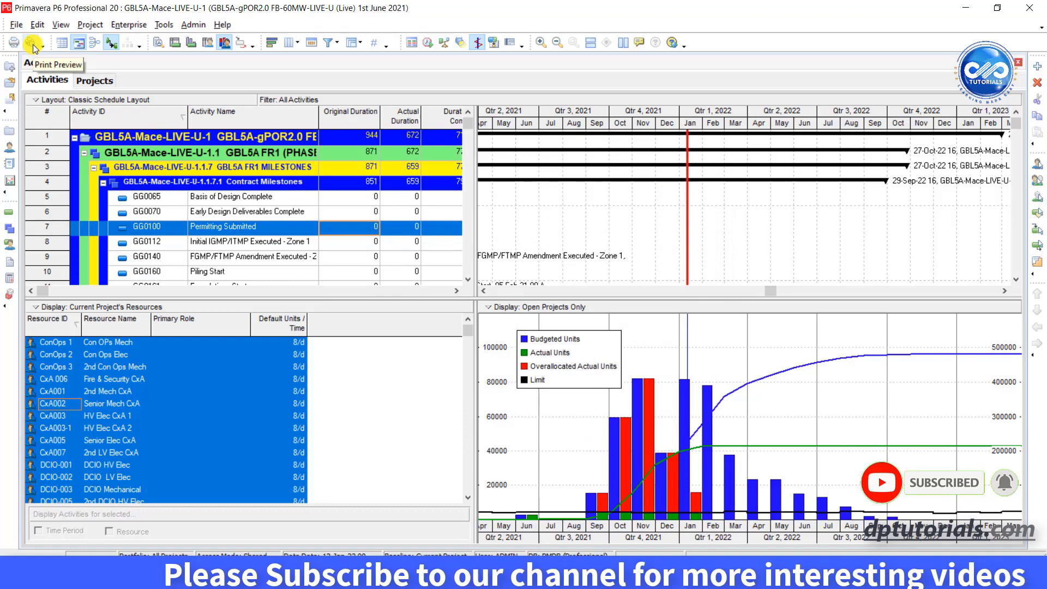
{"action": "left_click", "coordinate": [32, 42]}
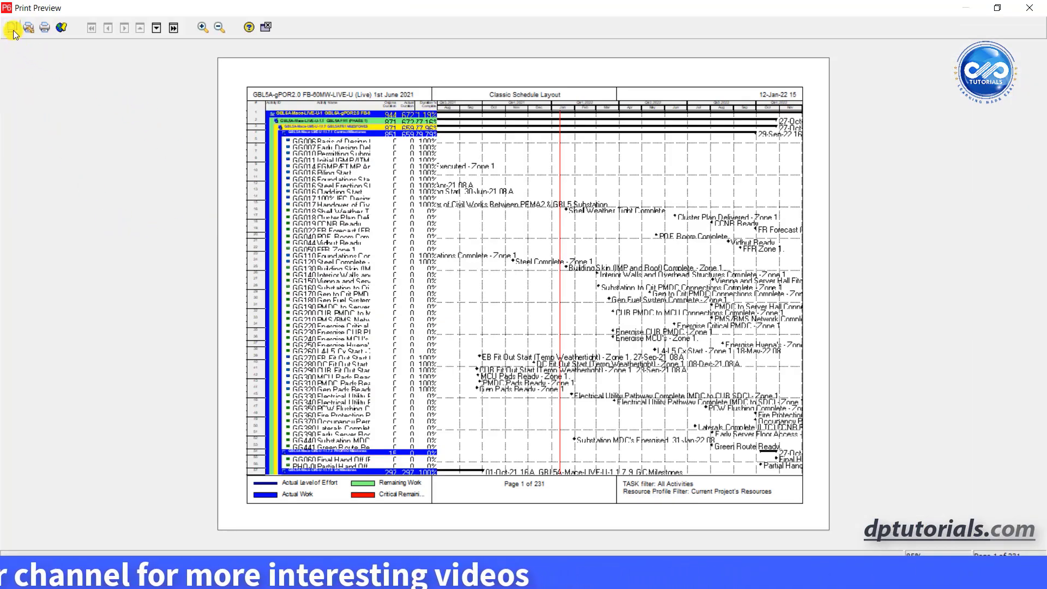
Step: Set Page Setup to print the profile only and print it to the Adobe PDF printer
{"action": "left_click", "coordinate": [12, 27]}
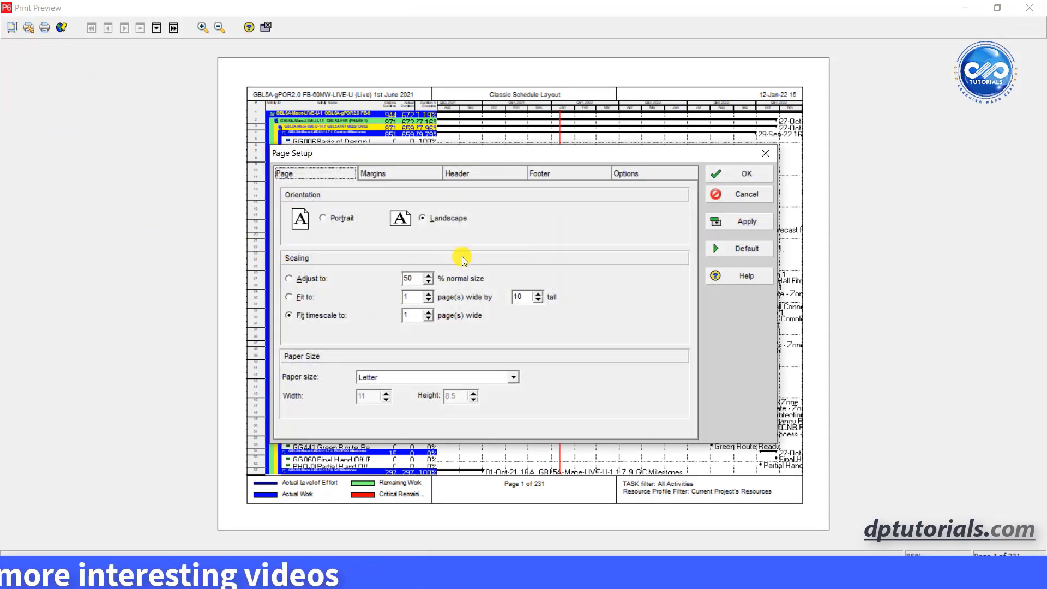
{"action": "left_click", "coordinate": [625, 174]}
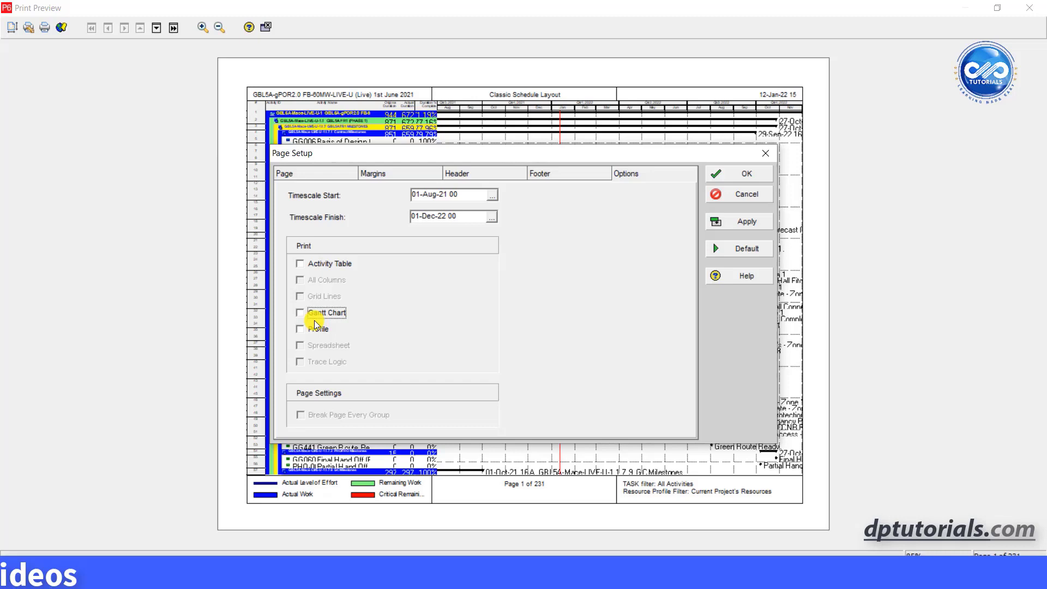
{"action": "mouse_move", "coordinate": [308, 329]}
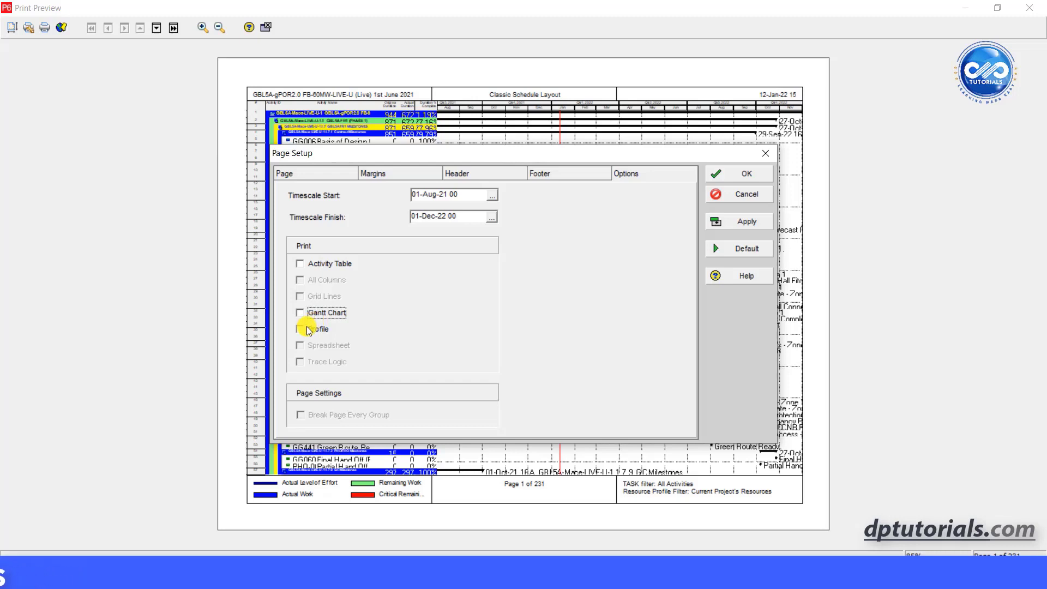
{"action": "left_click", "coordinate": [300, 328]}
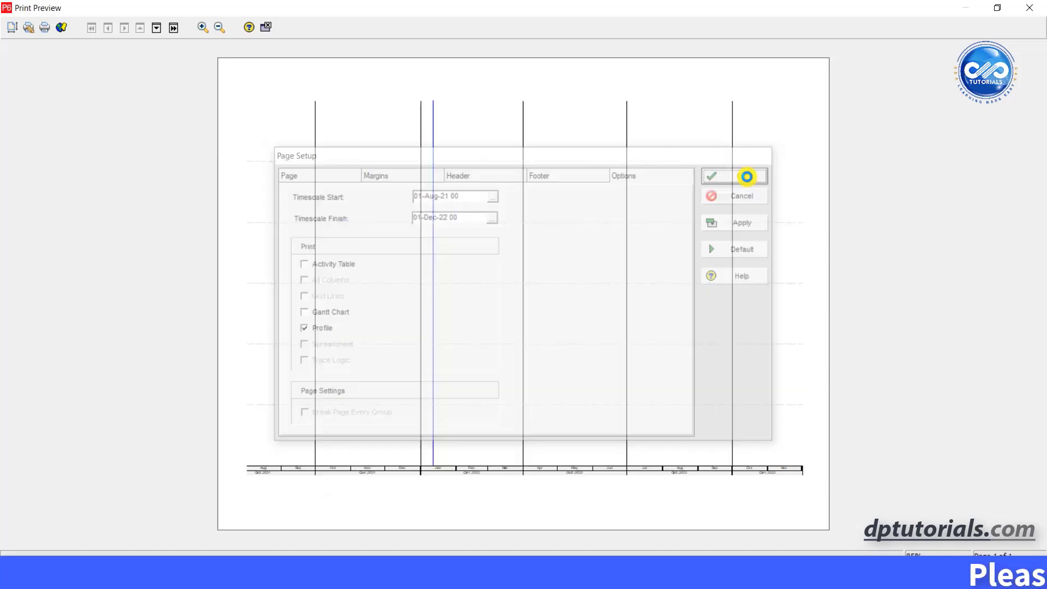
{"action": "left_click", "coordinate": [733, 176]}
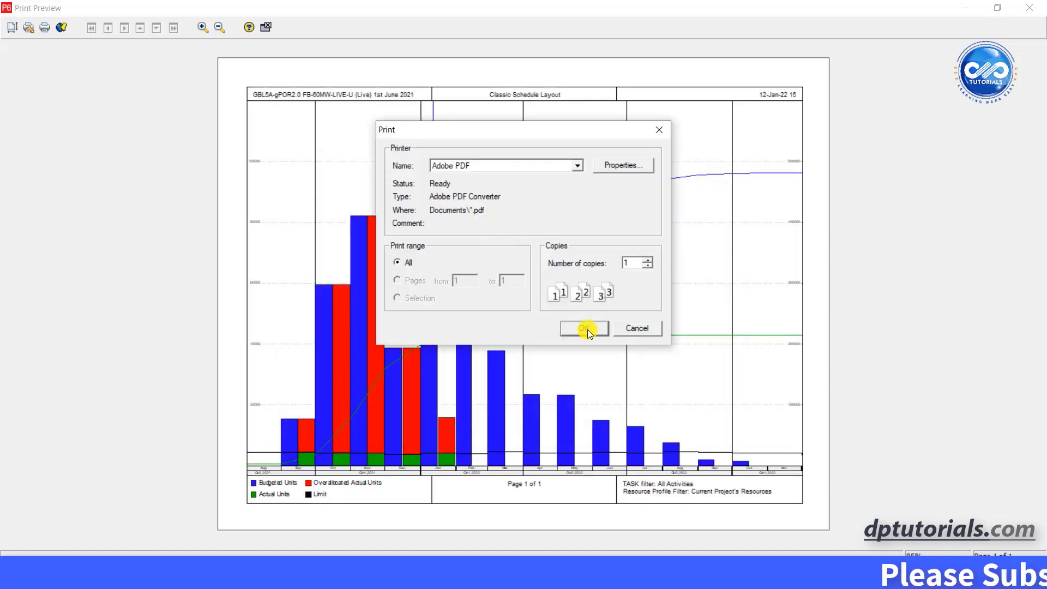
{"action": "left_click", "coordinate": [582, 328]}
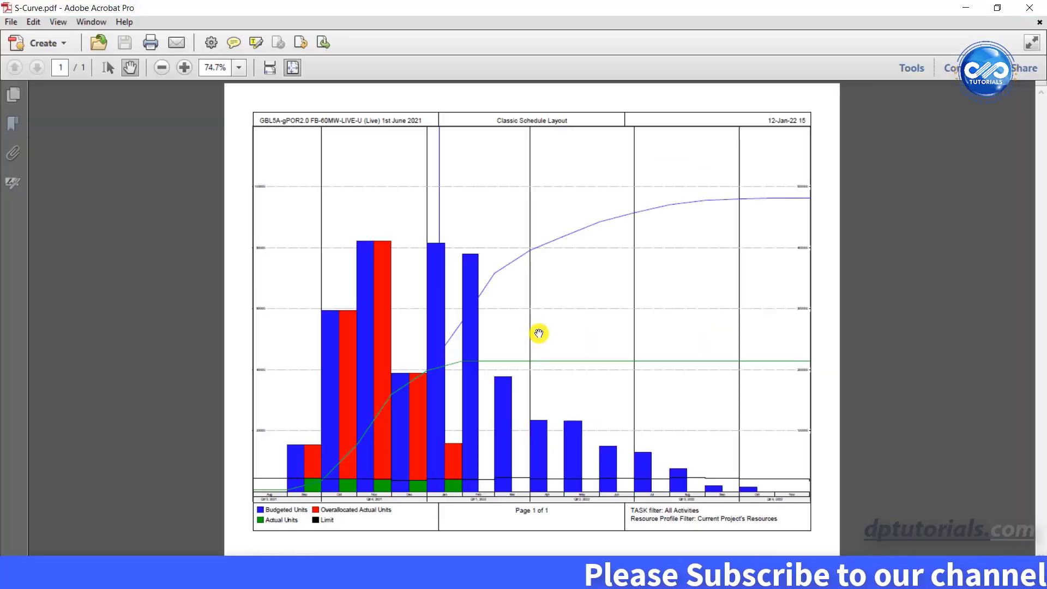
{"action": "mouse_move", "coordinate": [481, 383]}
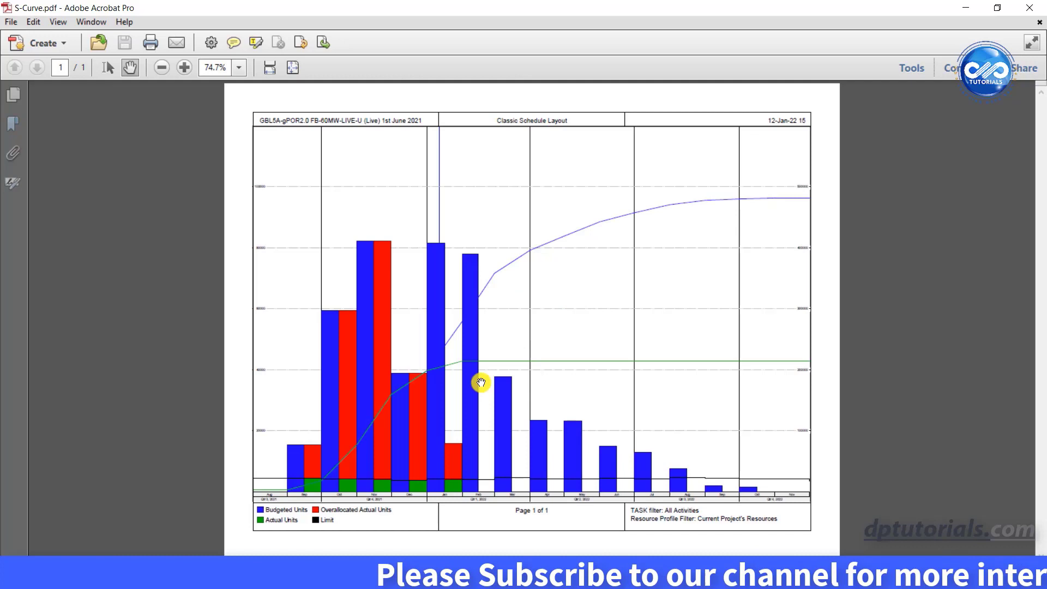
{"action": "mouse_move", "coordinate": [796, 456]}
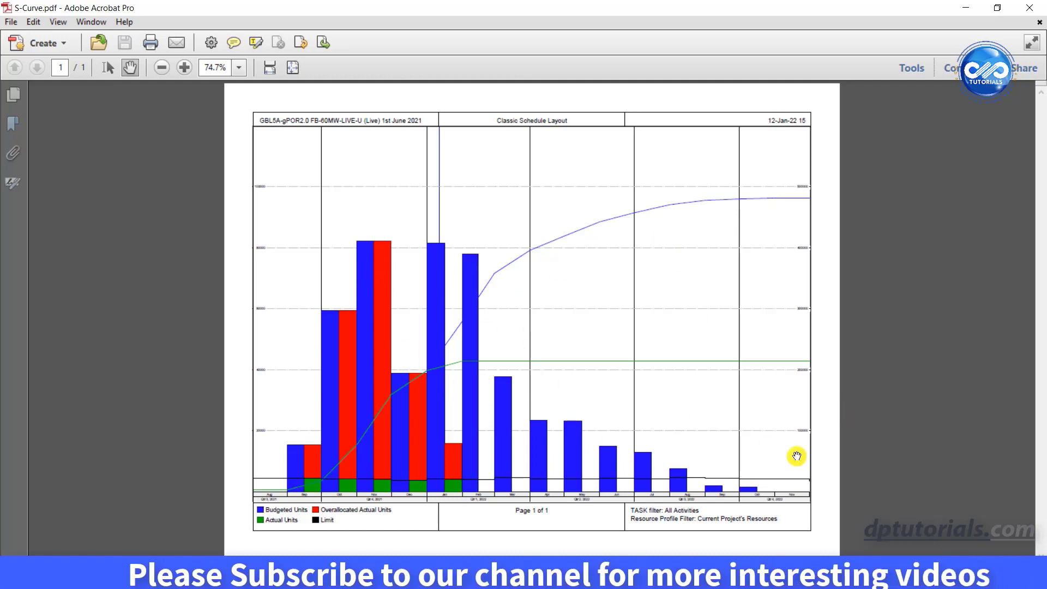